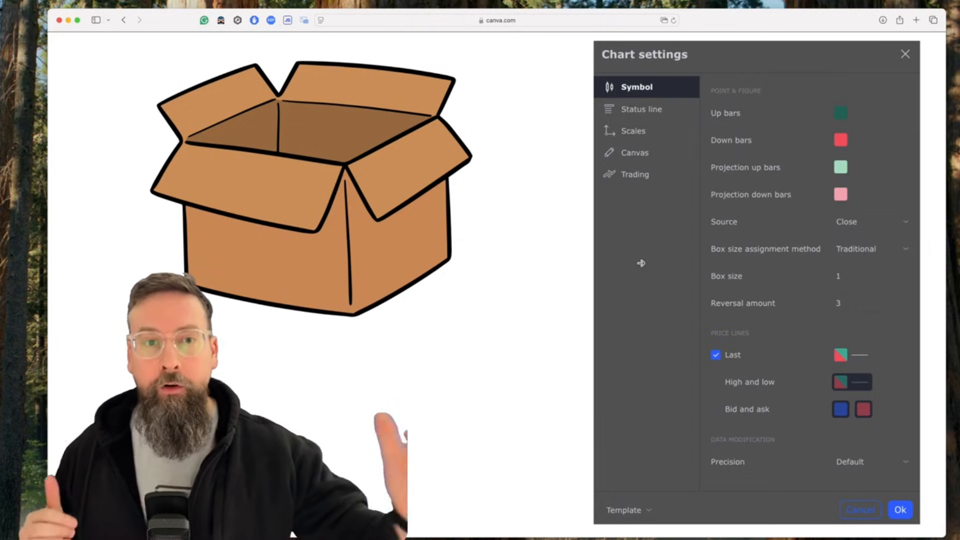
mouse_move(911, 263)
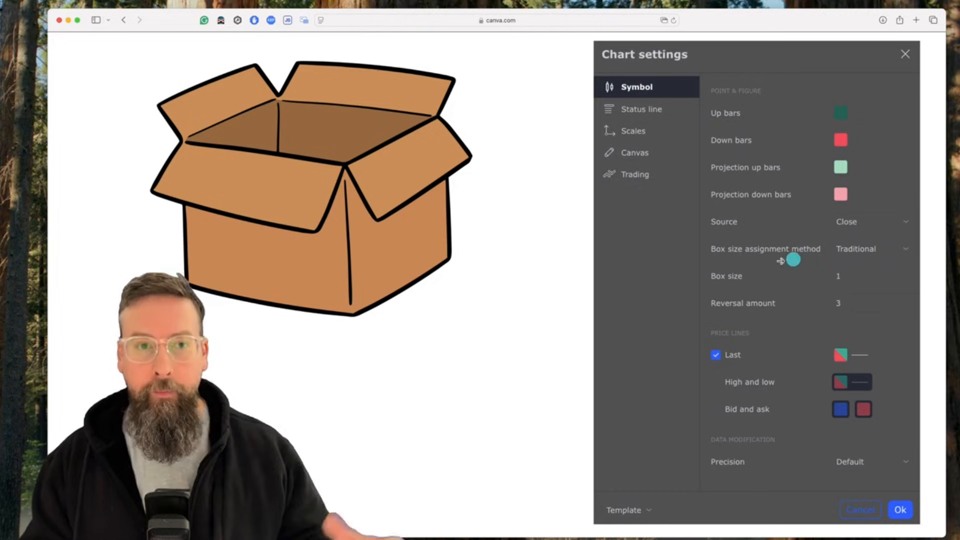
mouse_move(805, 294)
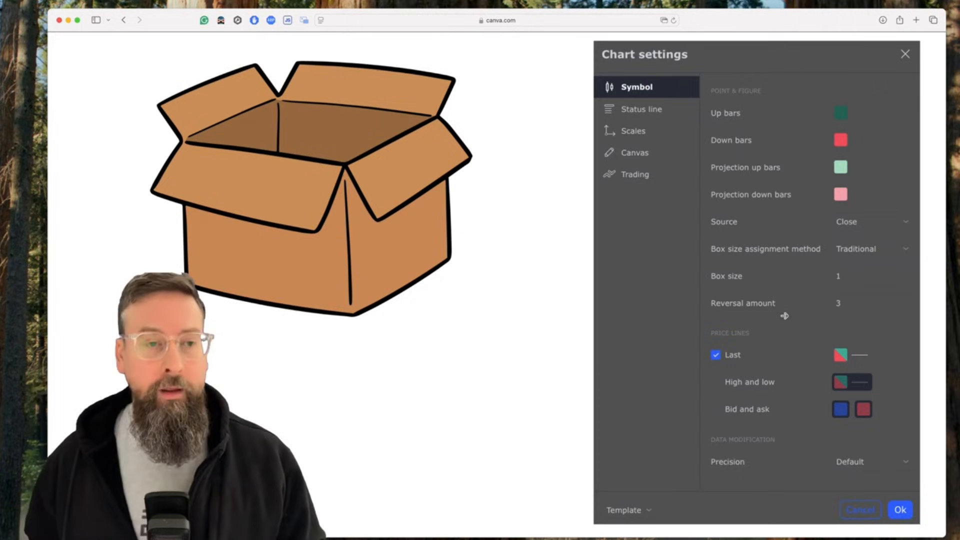
Step: Advance to the Apple daily point-and-figure chart slide with box size 1, reversal 3
left_click(900, 509)
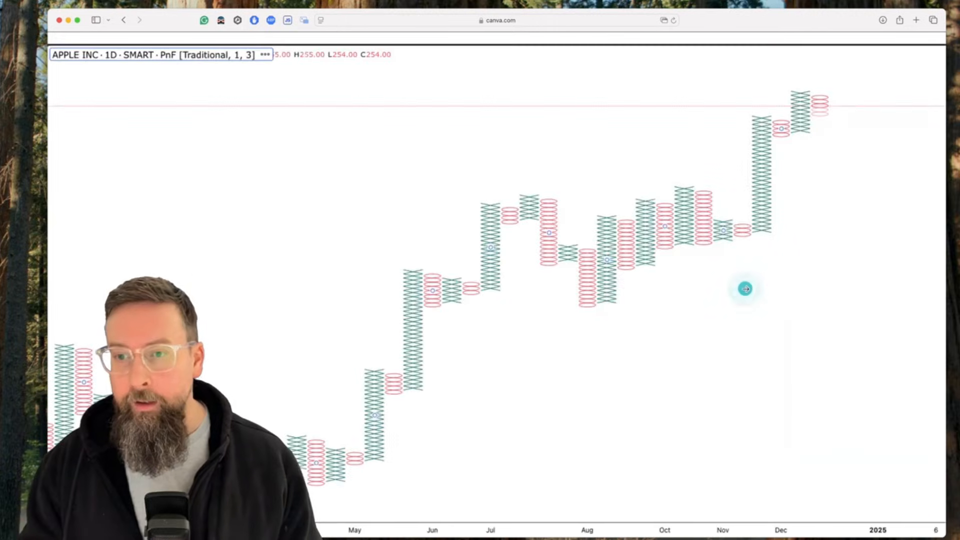
mouse_move(738, 328)
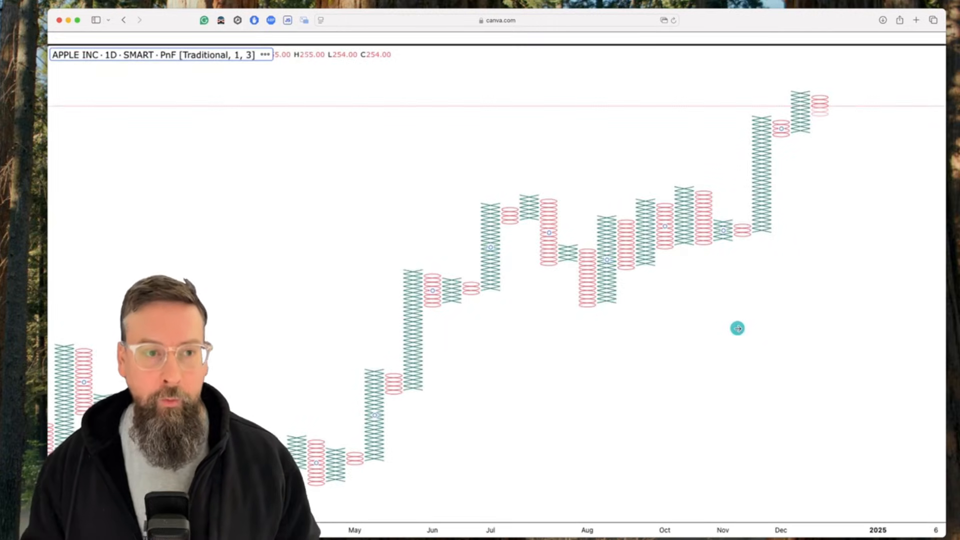
mouse_move(706, 153)
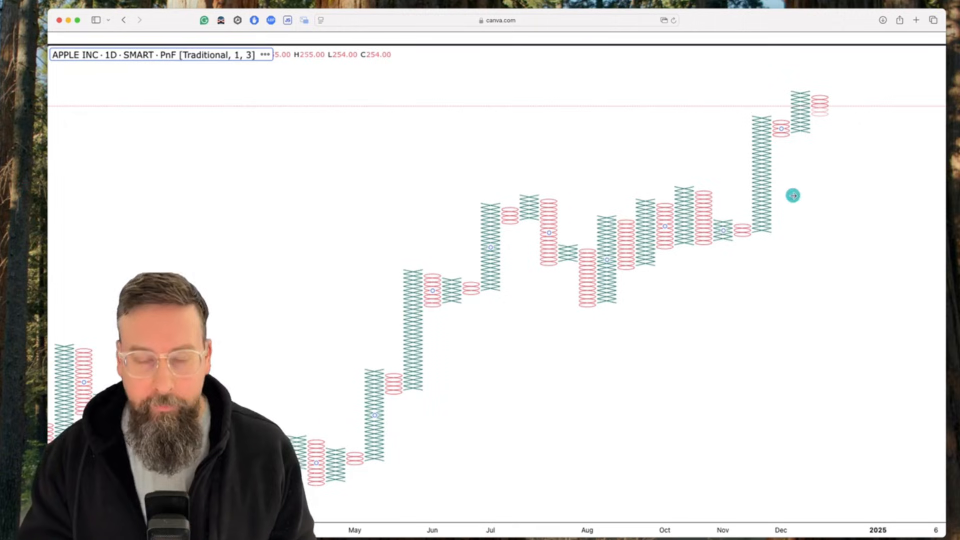
mouse_move(797, 132)
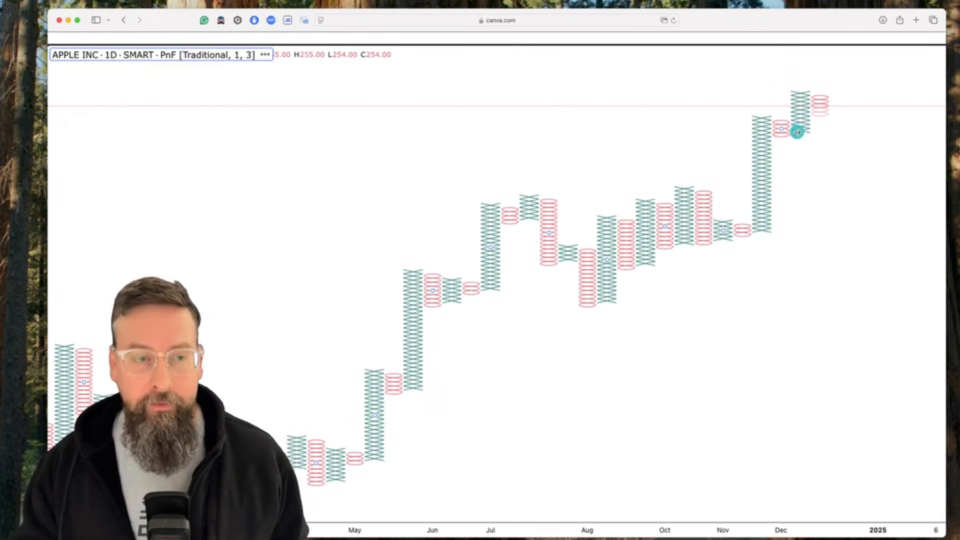